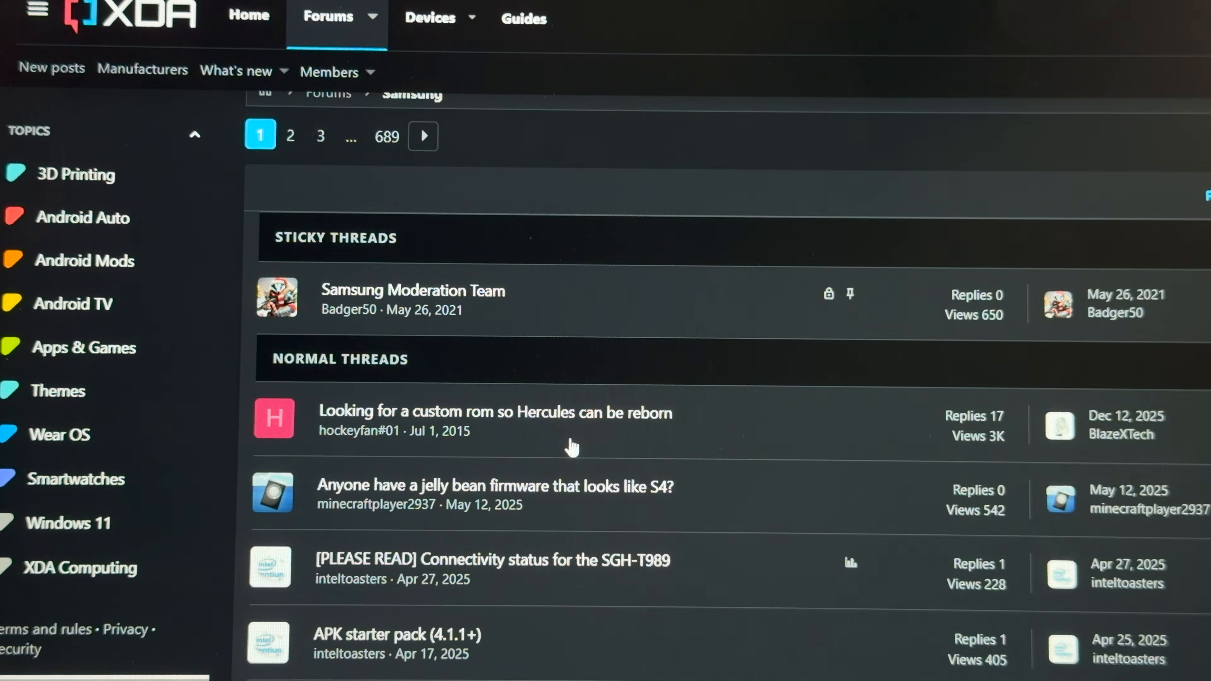
# Open the [UNOFFICIAL] LineageOS 14.1 | Celox thread from the SGH-T989 list
pyautogui.scroll(-3)
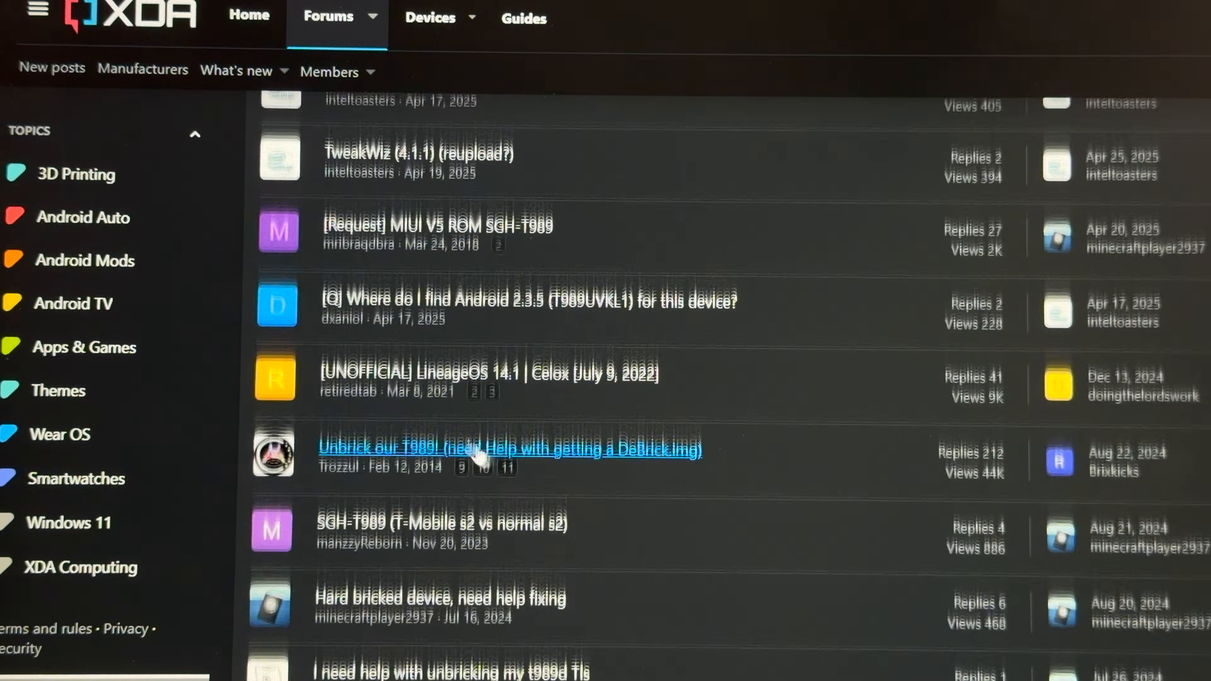
pyautogui.click(508, 447)
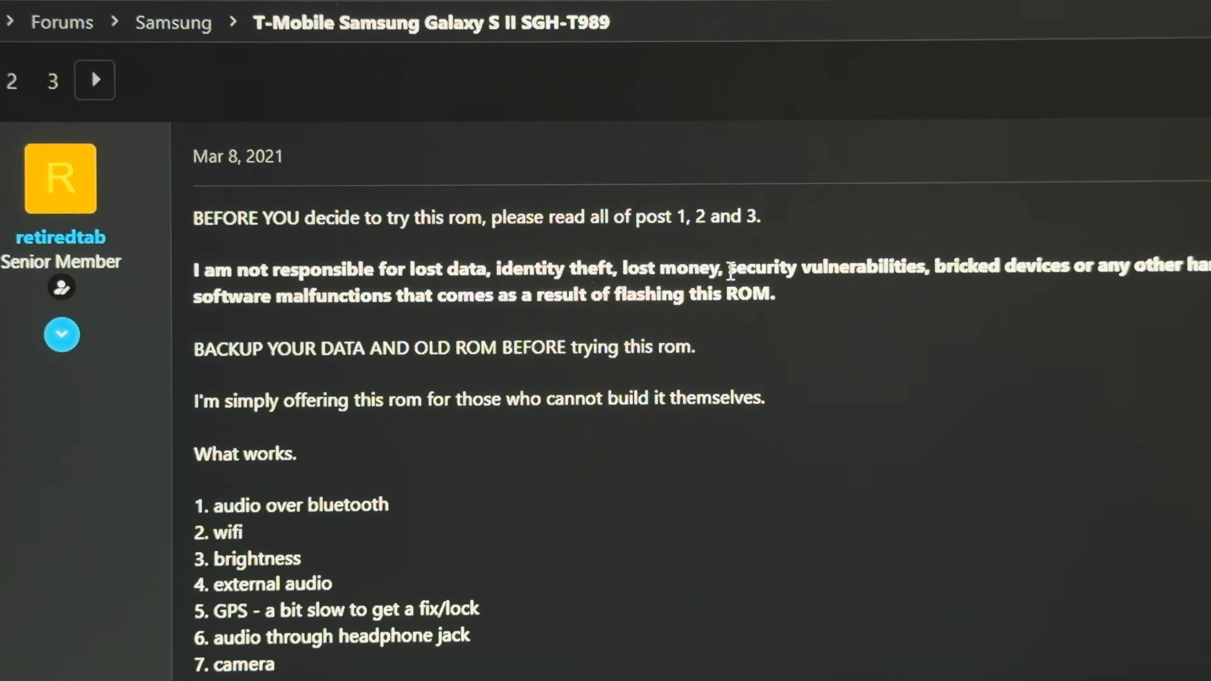
pyautogui.moveTo(580, 326)
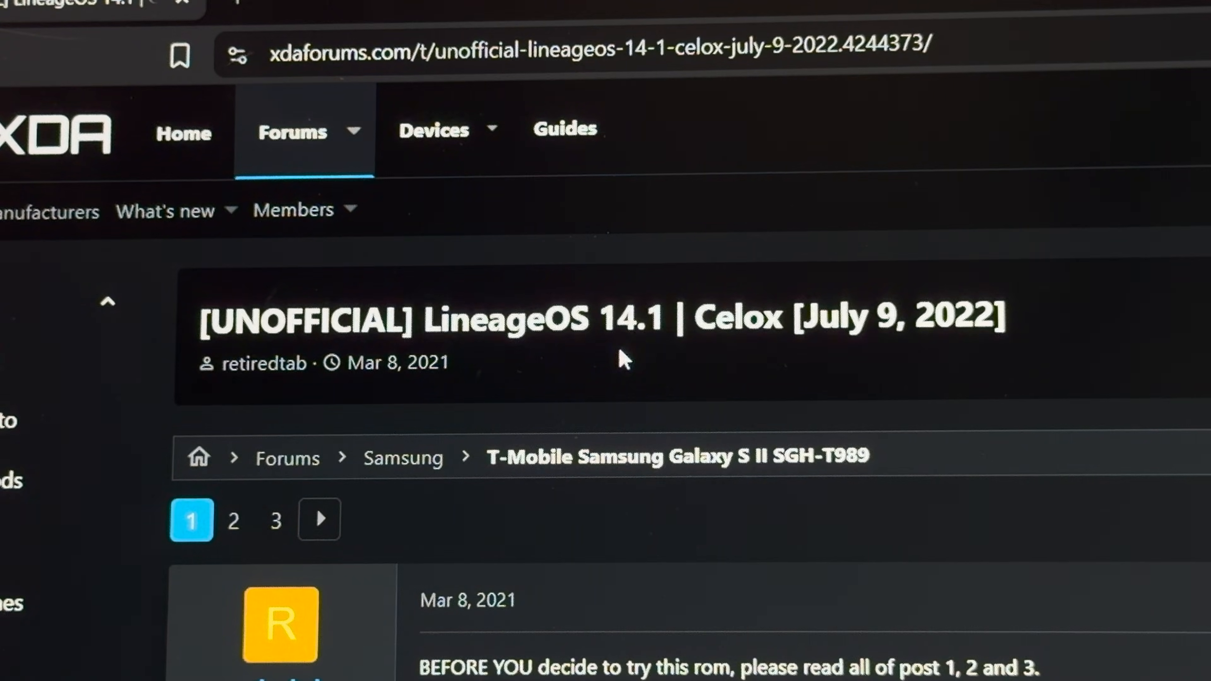
pyautogui.moveTo(678, 369)
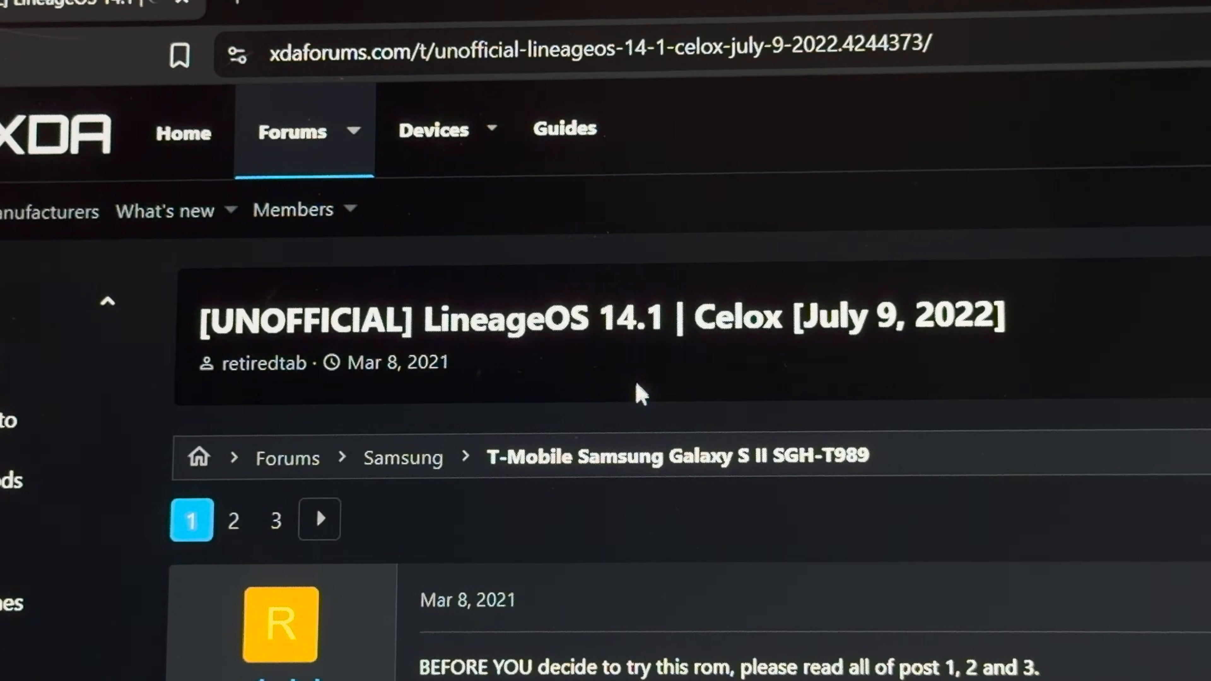
# Search TWRP, download the 2.8.7.0 hercules .img and .img.tar, then start a new query
pyautogui.scroll(-3)
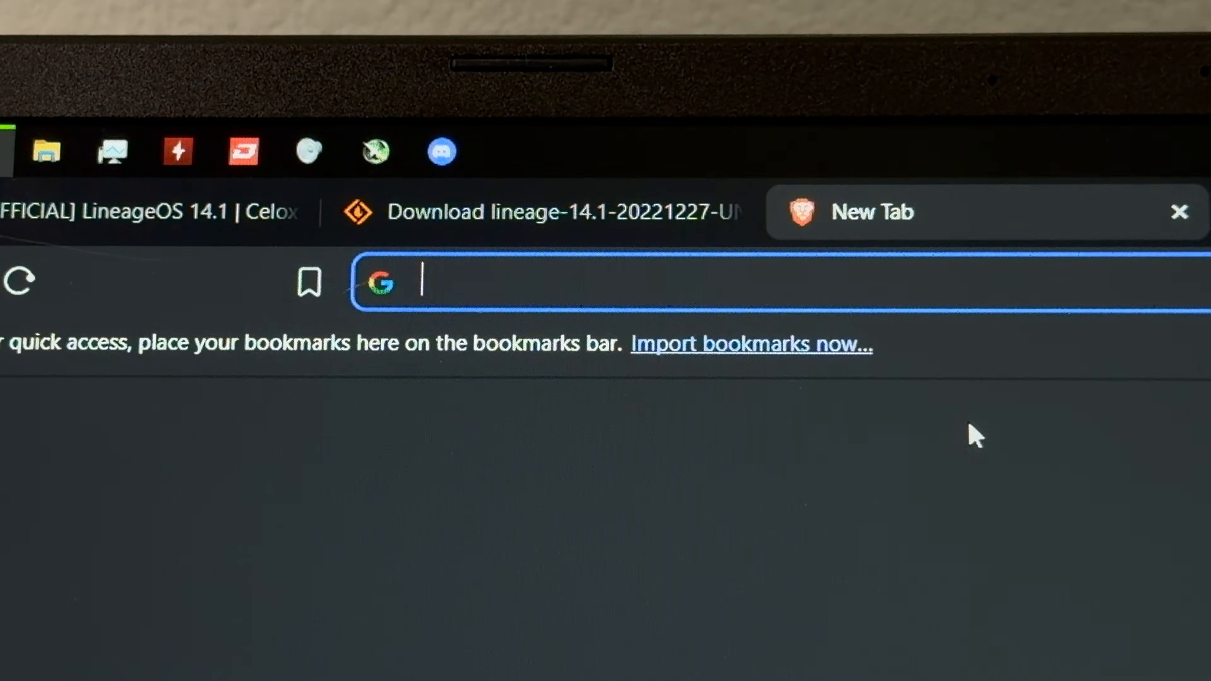
pyautogui.write('twrp s')
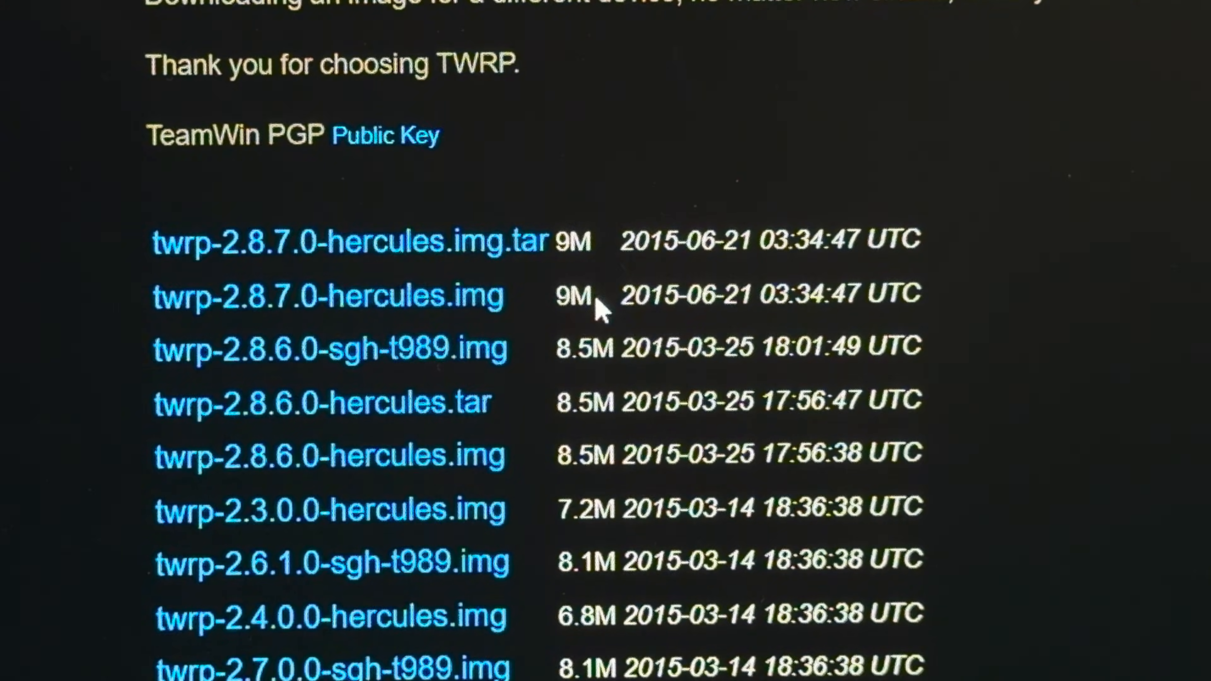
pyautogui.moveTo(514, 301)
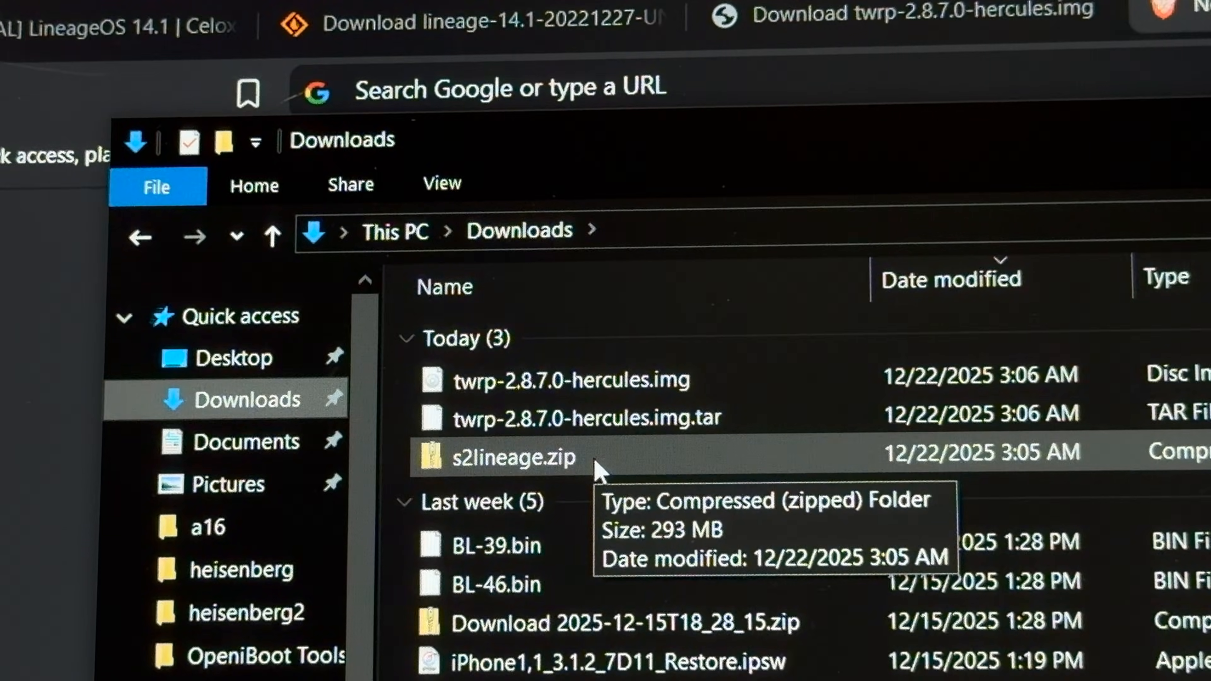
pyautogui.click(587, 418)
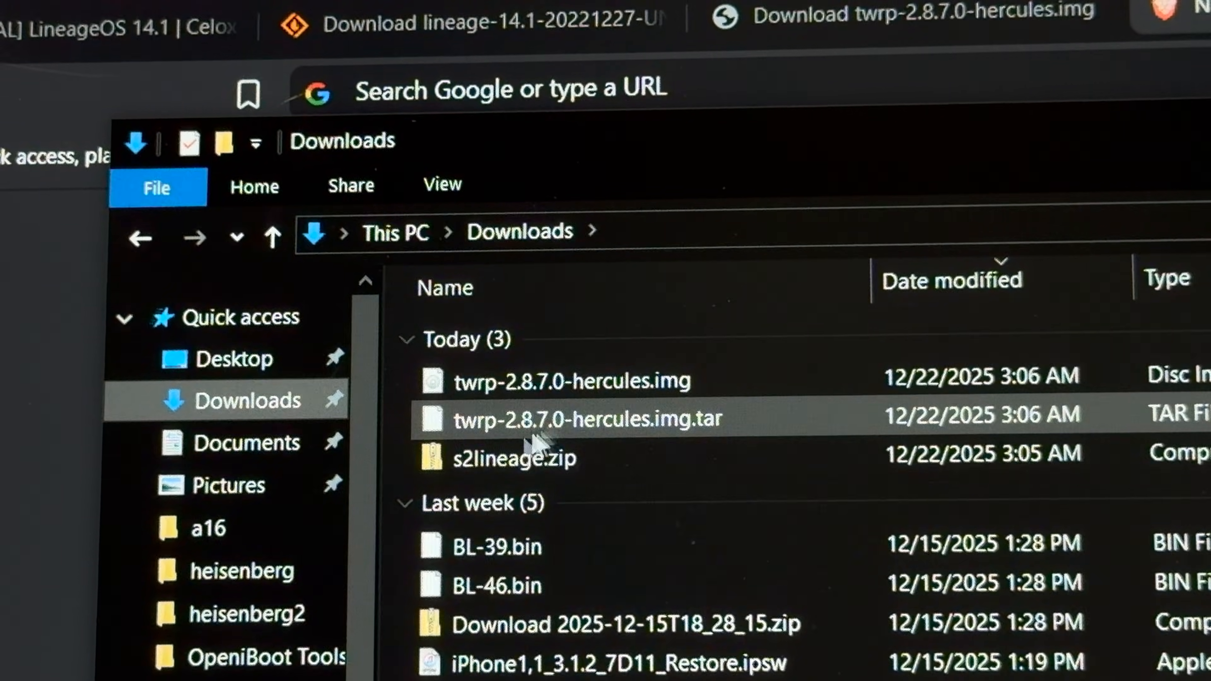
pyautogui.click(571, 378)
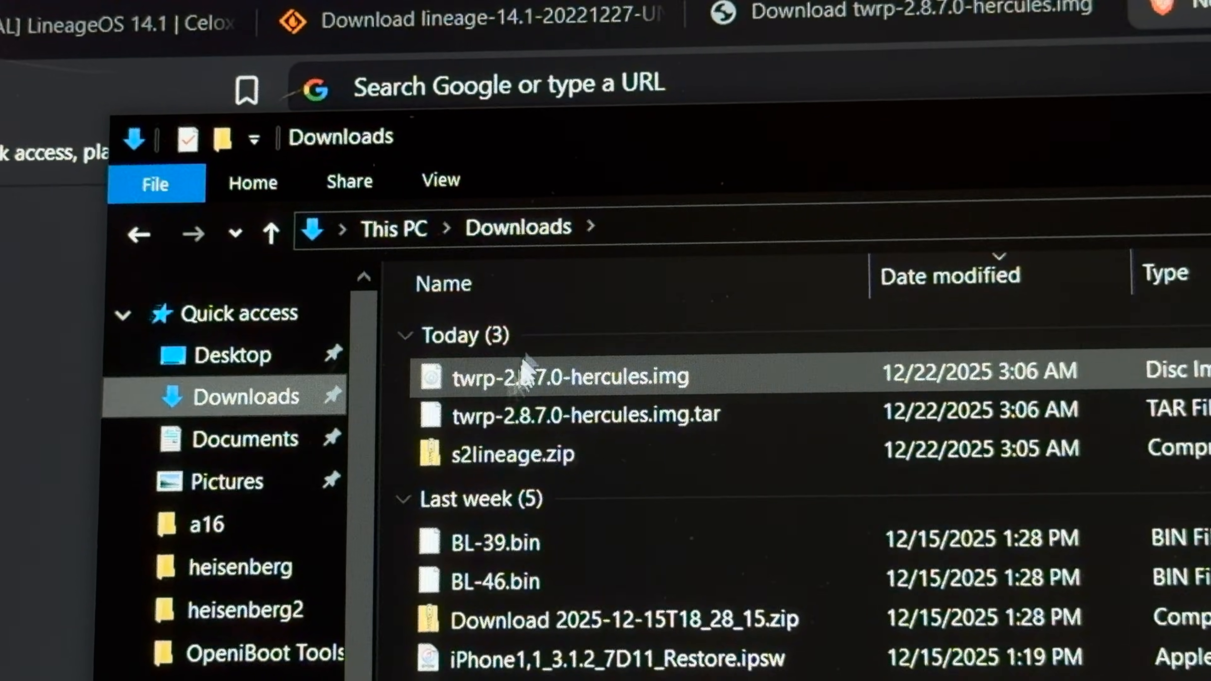
pyautogui.write('i')
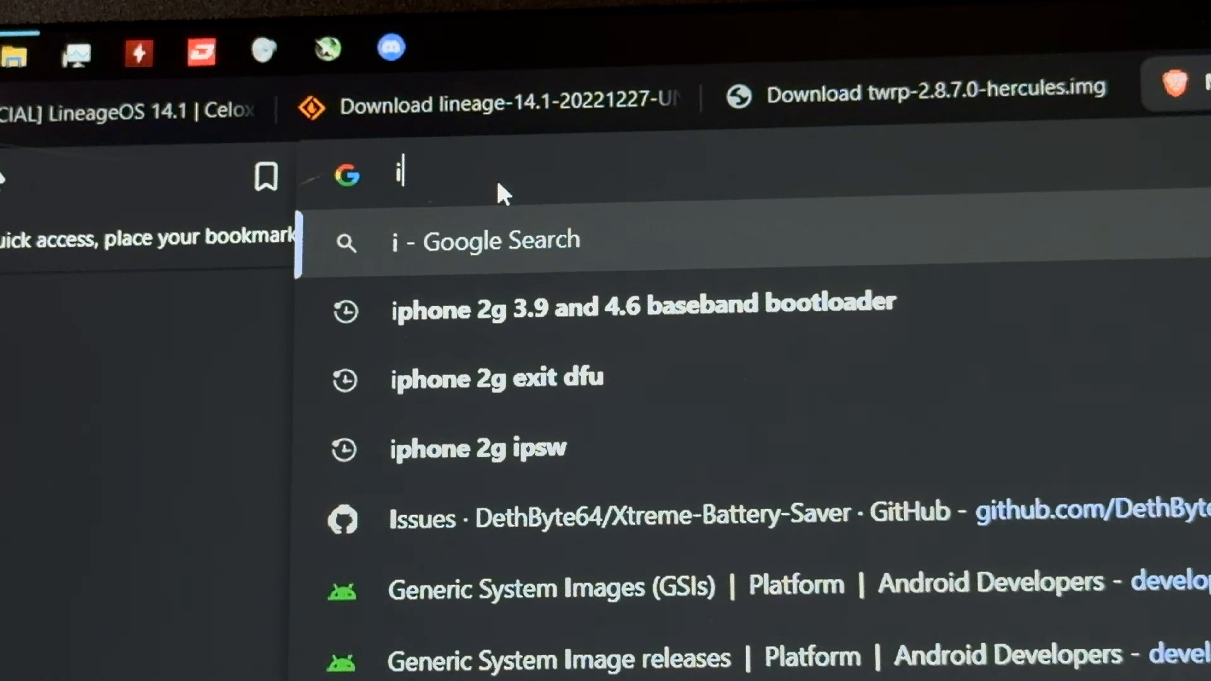
pyautogui.write('nstall twrp galaxy')
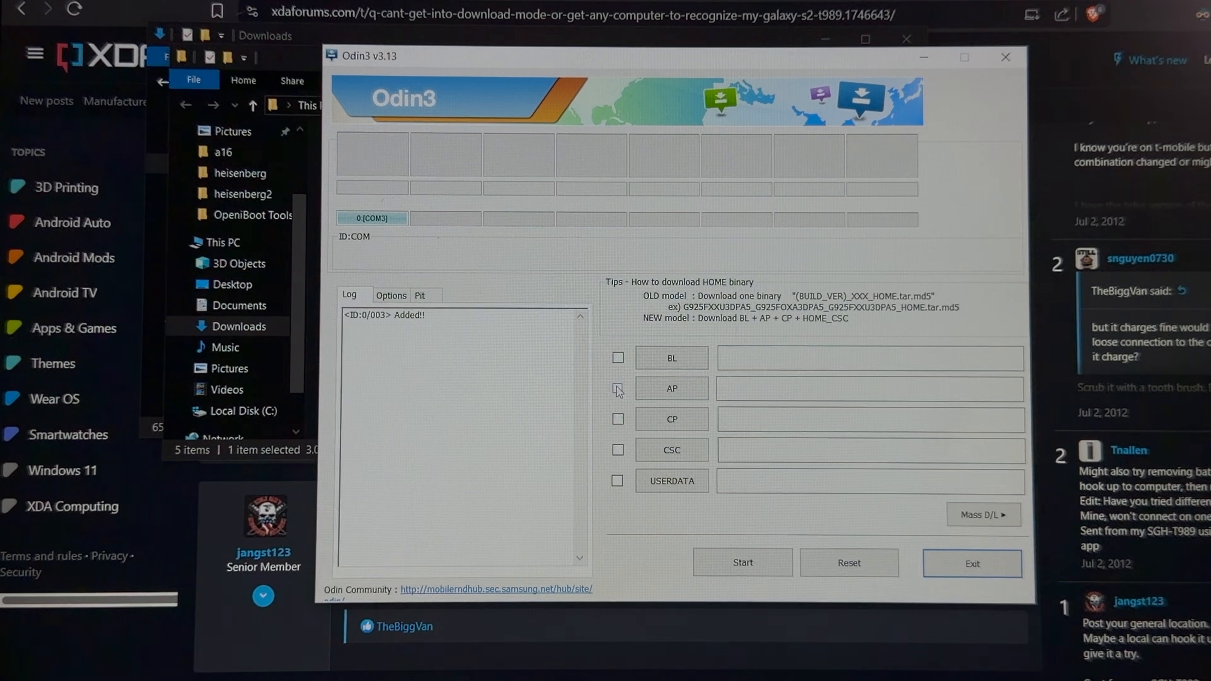
# Load twrp-2.8.7.0-hercules.img.tar from Downloads into the AP slot and start flashing
pyautogui.click(618, 389)
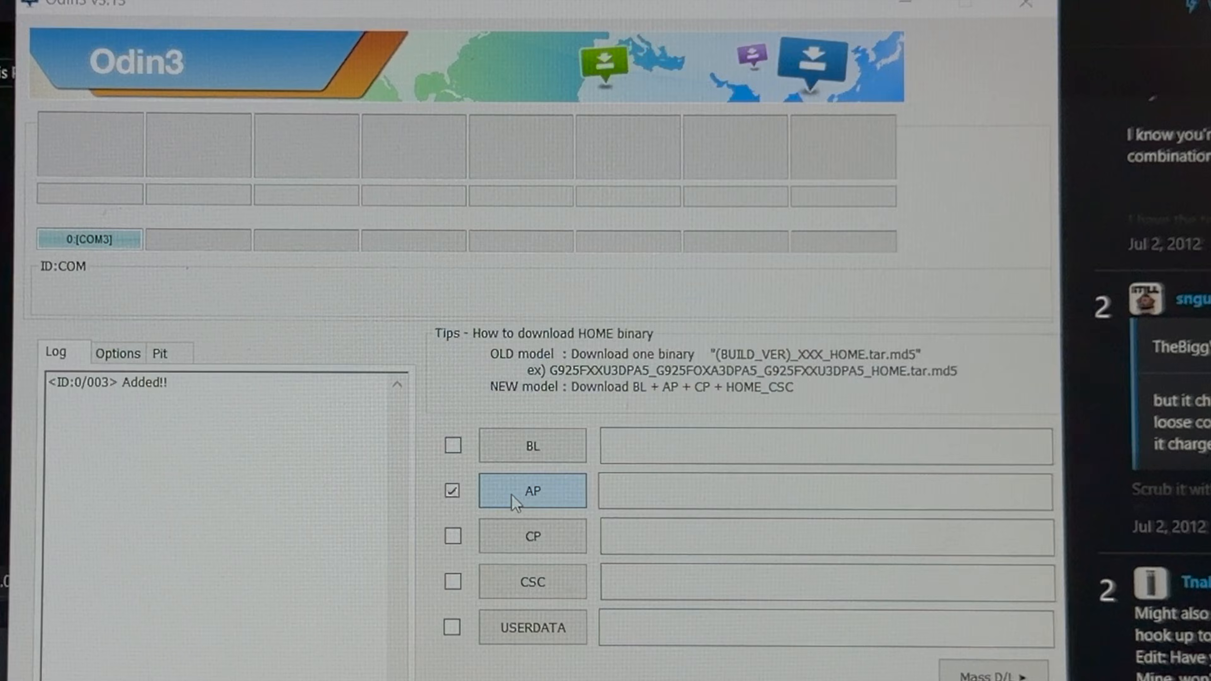
pyautogui.click(532, 491)
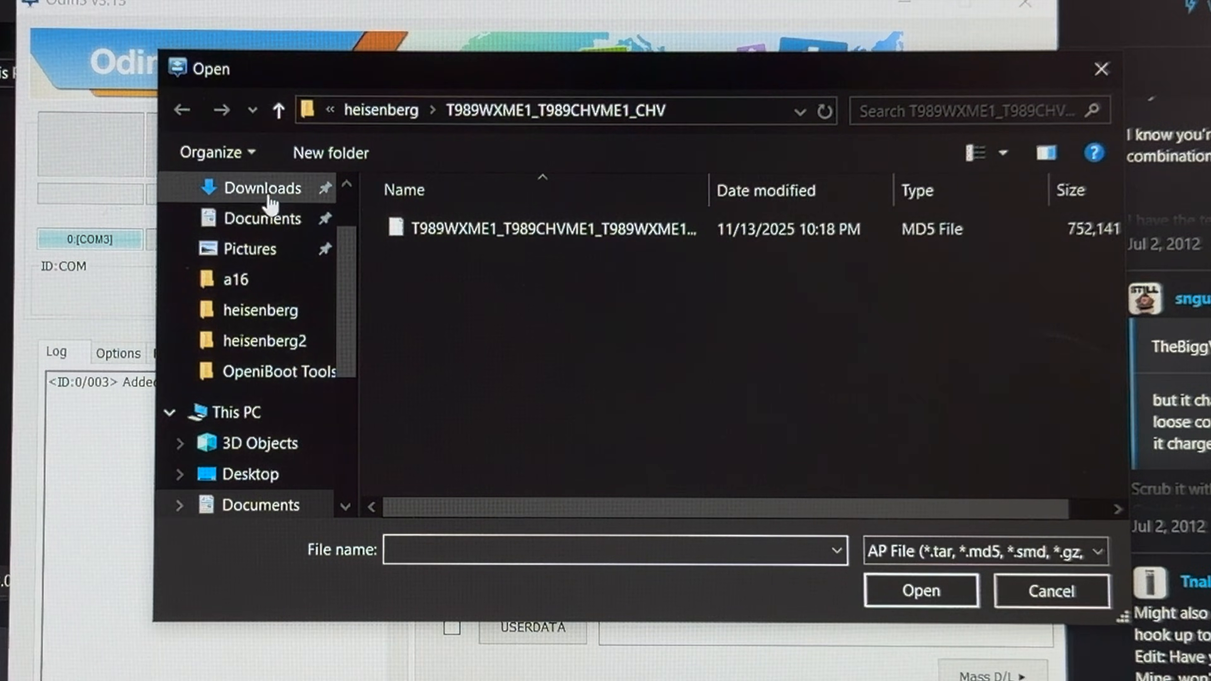
pyautogui.click(264, 188)
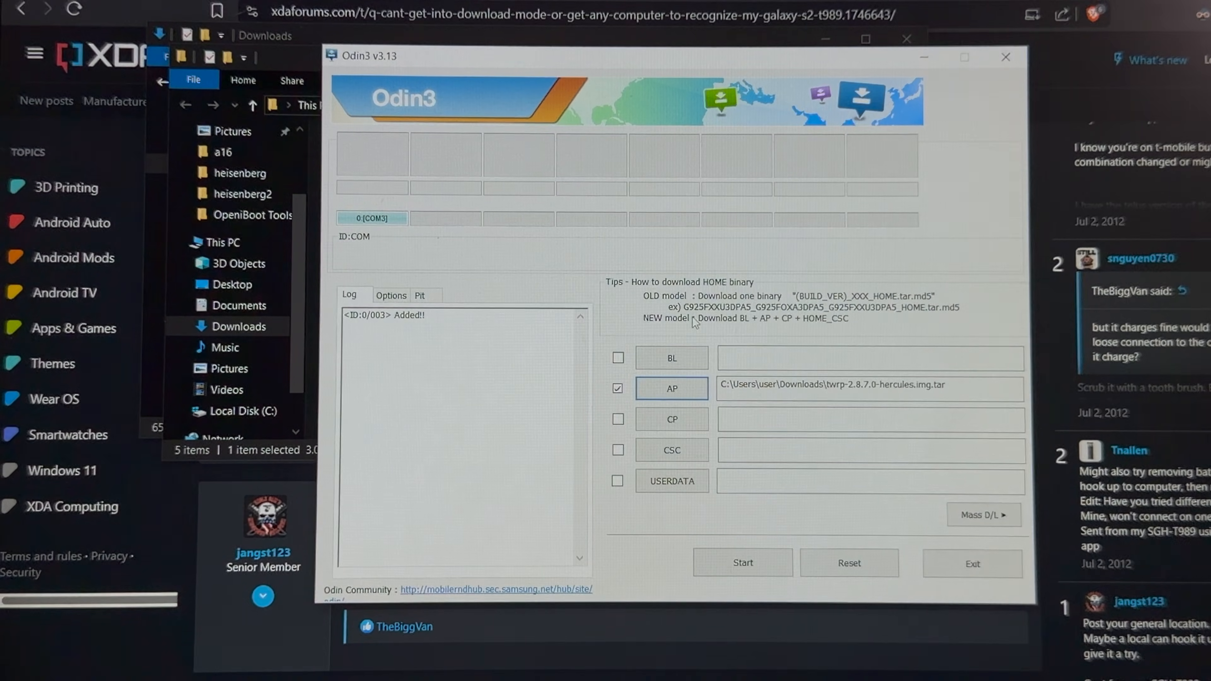
pyautogui.click(741, 562)
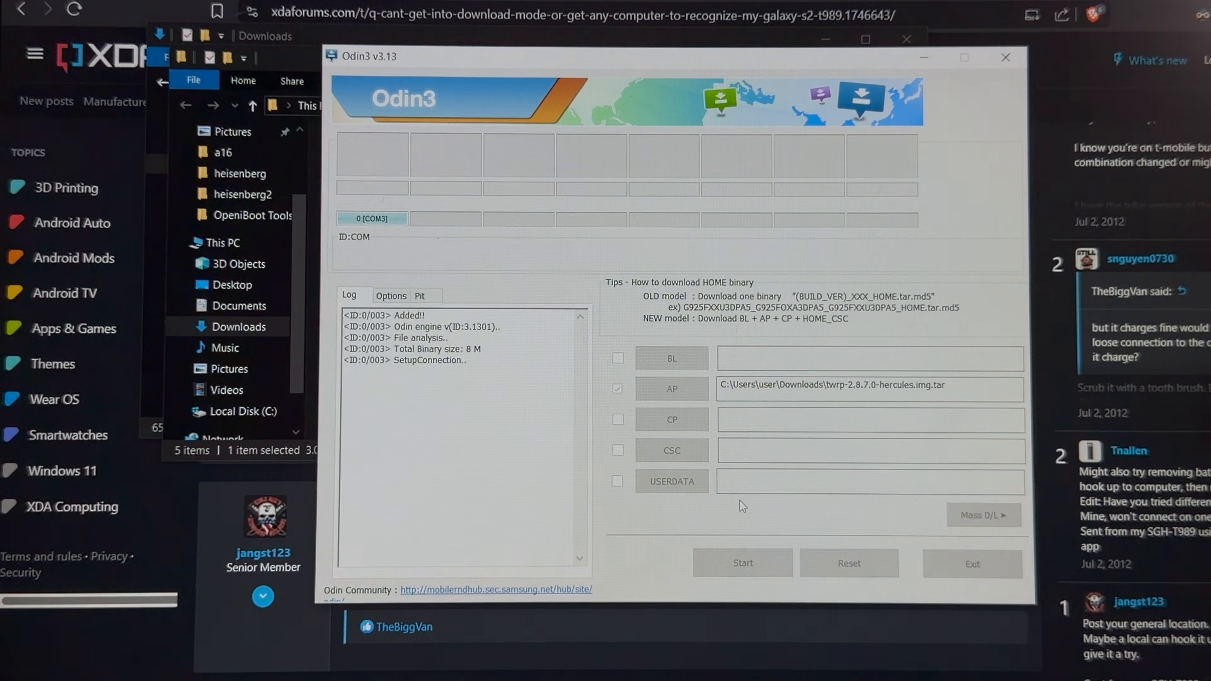
pyautogui.click(741, 562)
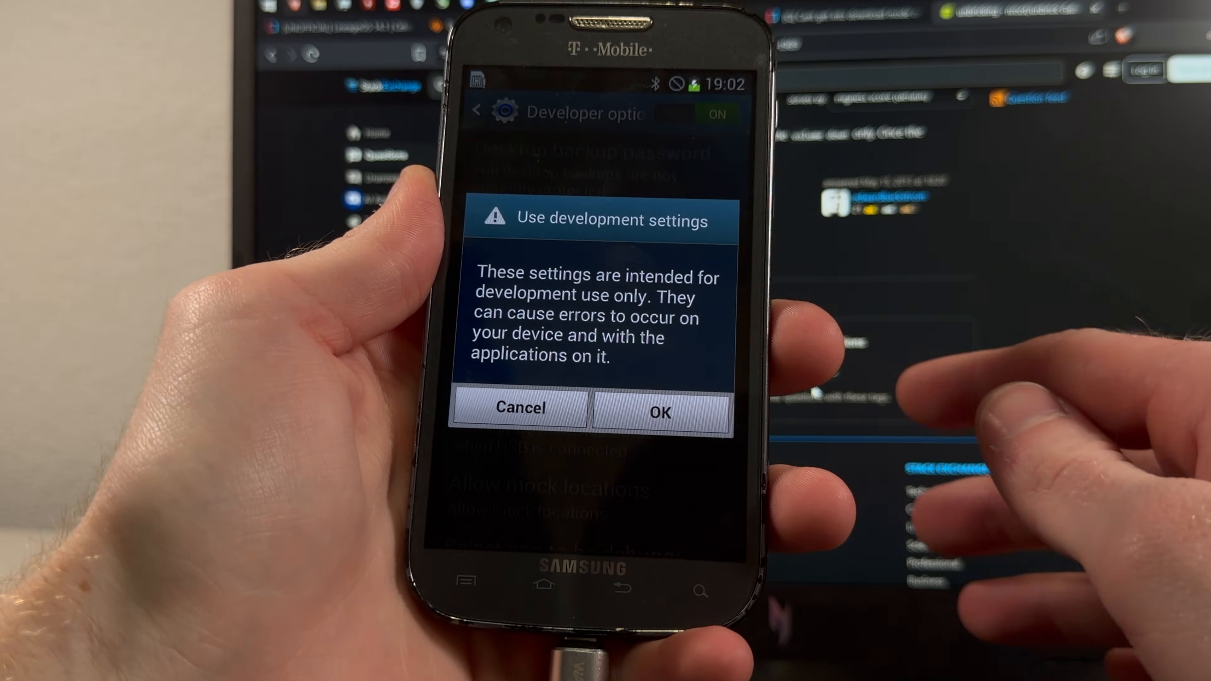
# Change to Documents\heisenberg and run 'adb reboot recovery' to boot the phone into TWRP
pyautogui.click(660, 411)
pyautogui.write('cd')
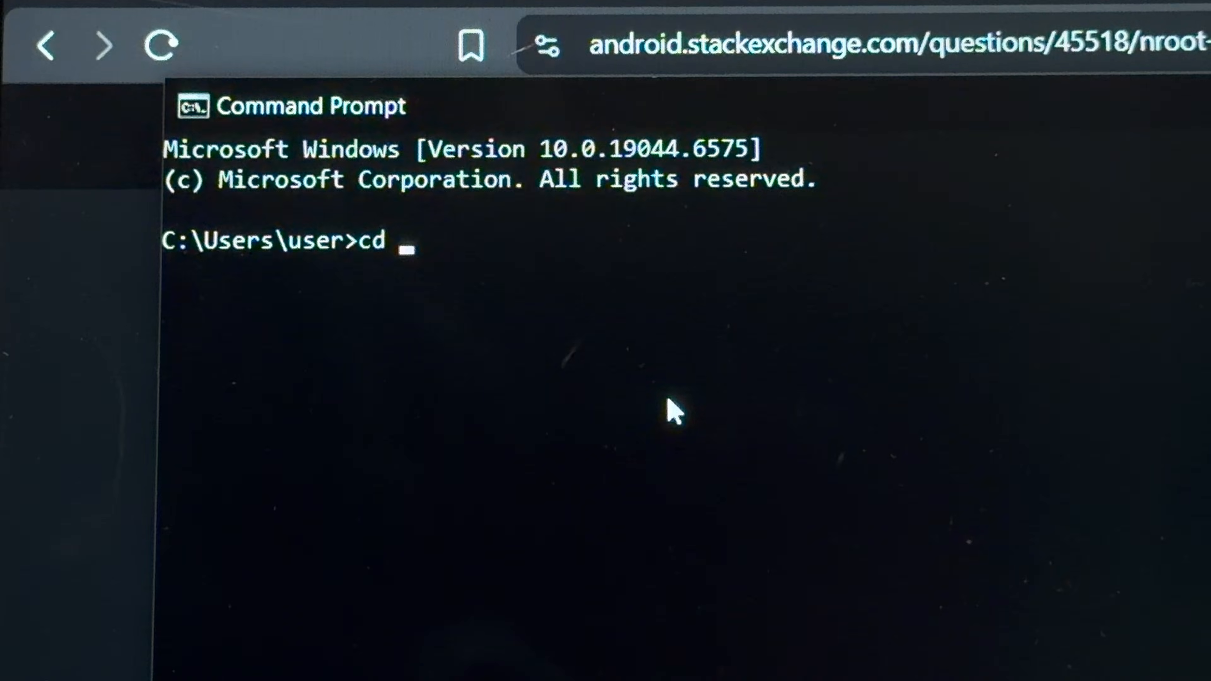
pyautogui.write('Documents')
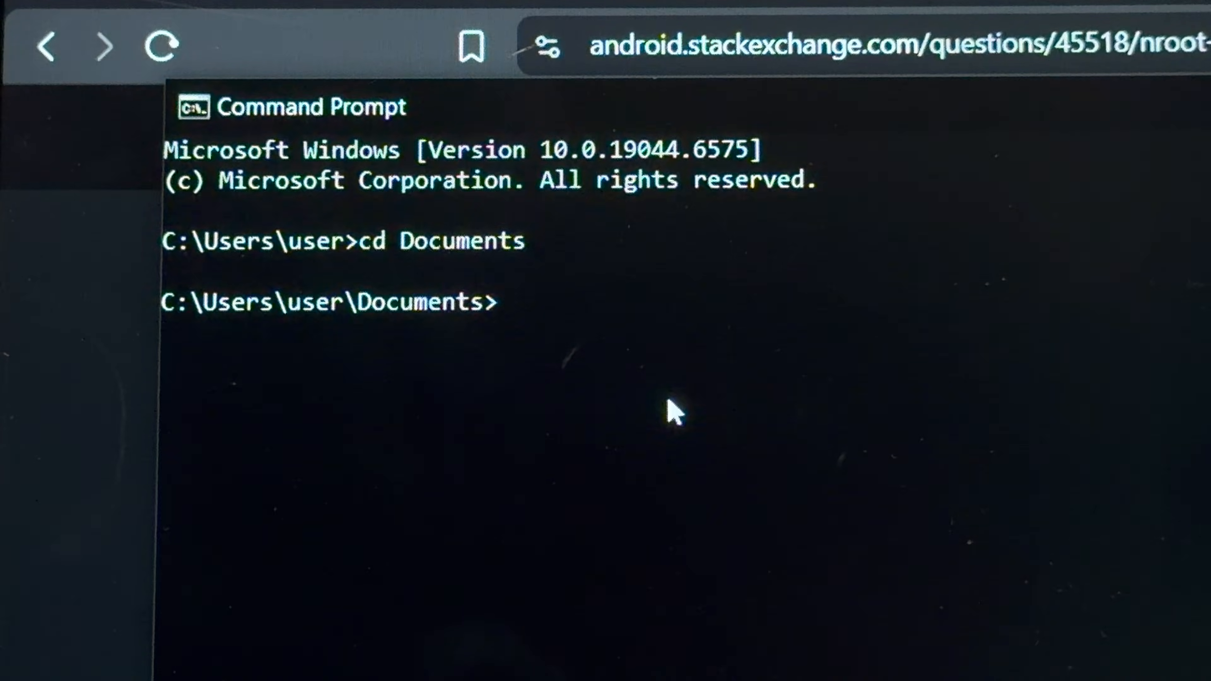
pyautogui.write('cd heisenberg')
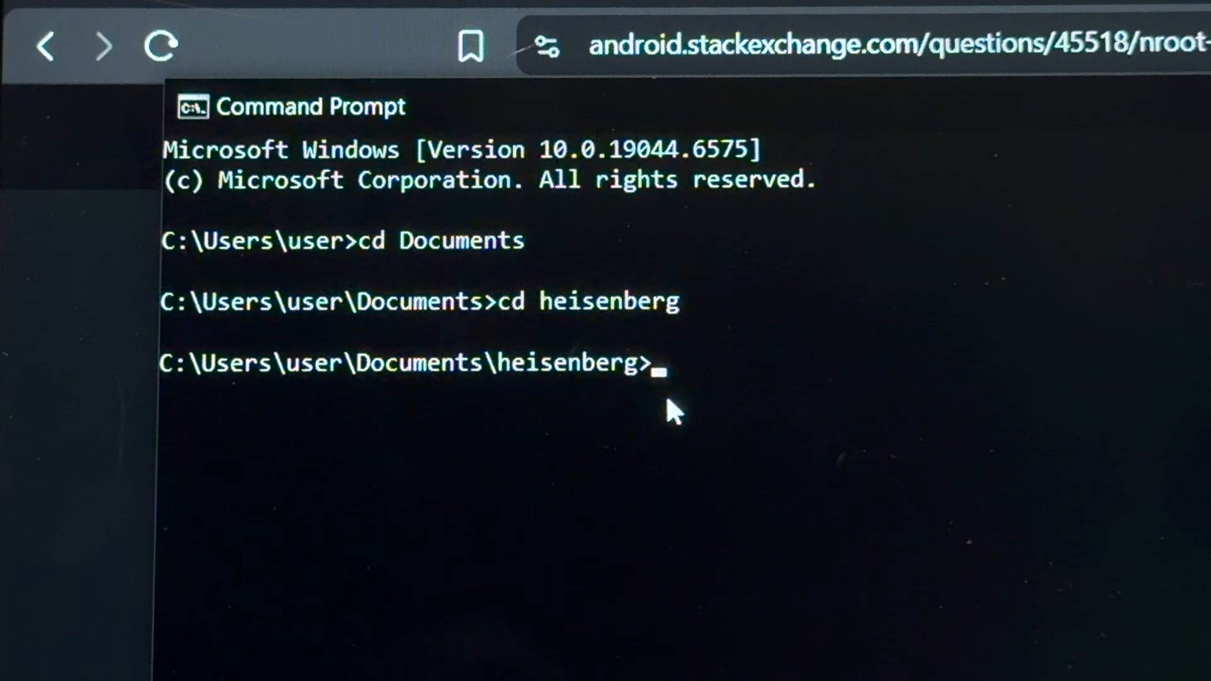
pyautogui.write('adb')
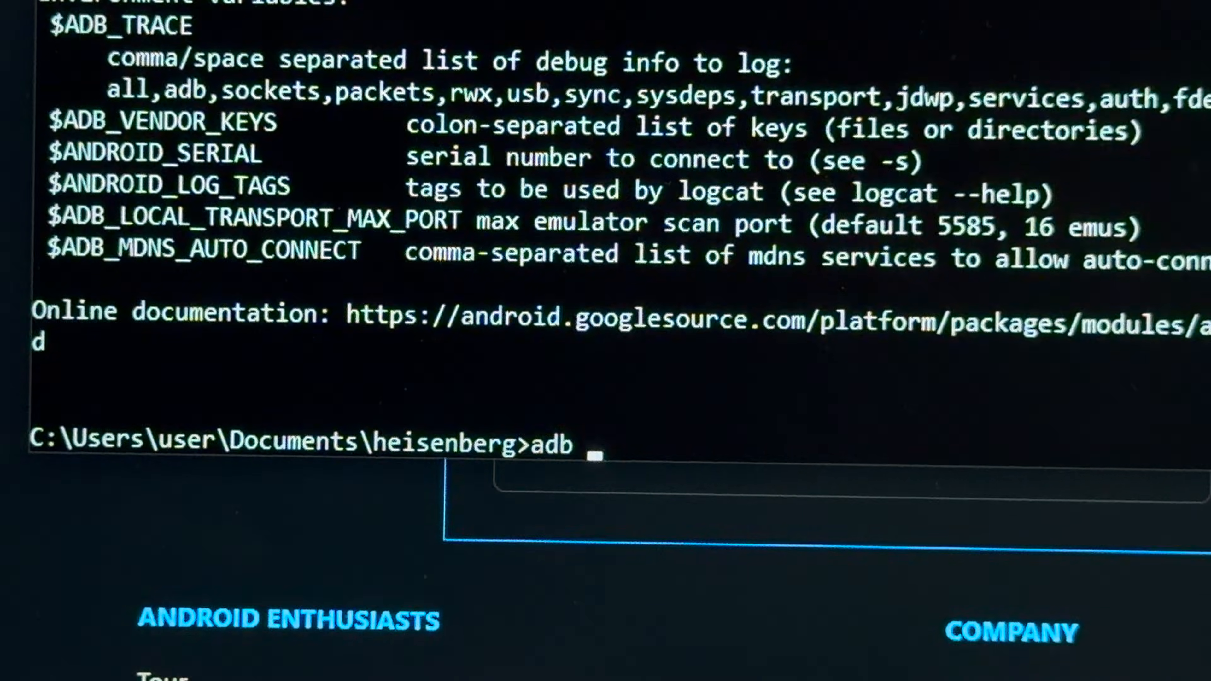
pyautogui.write('reboot recovery')
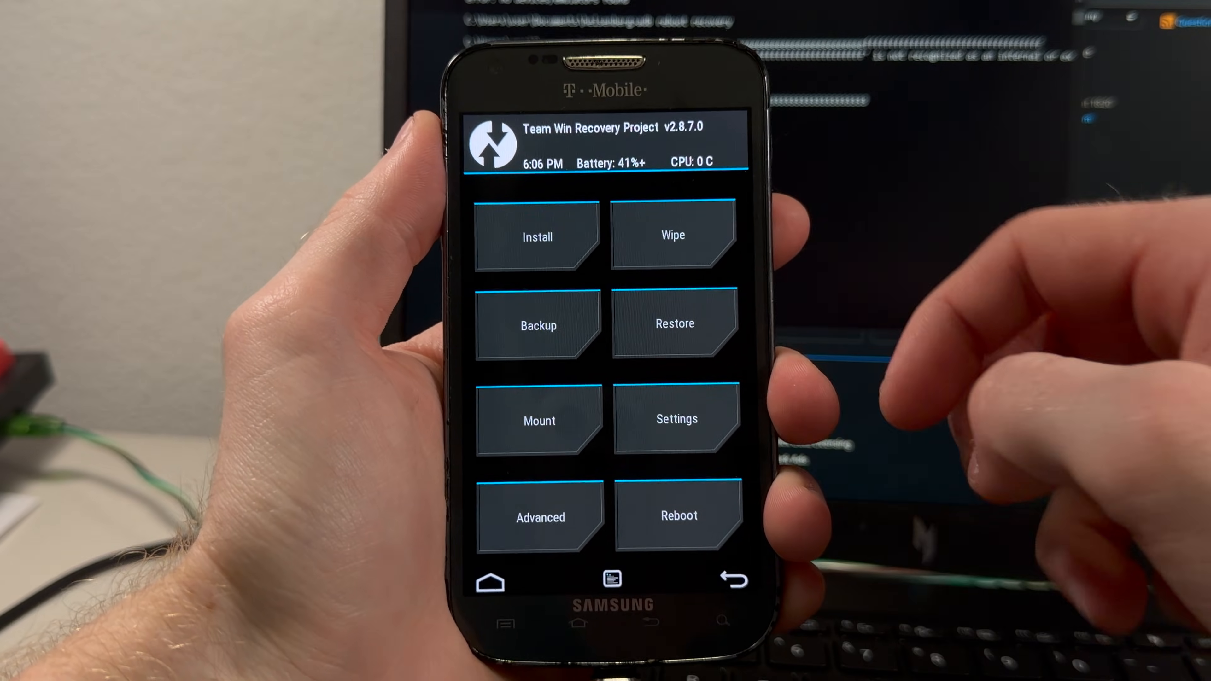
# Enter Advanced > ADB Sideload and swipe to start sideload mode on the phone
pyautogui.click(673, 235)
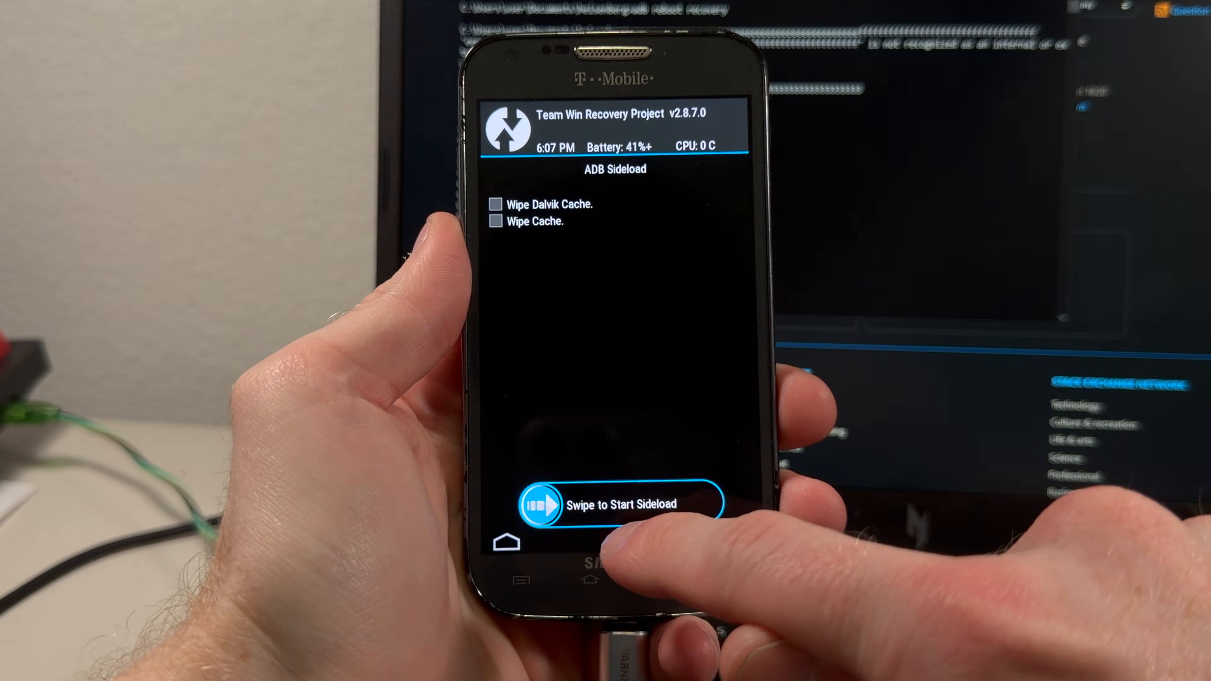
pyautogui.moveTo(540, 504); pyautogui.dragTo(687, 504)
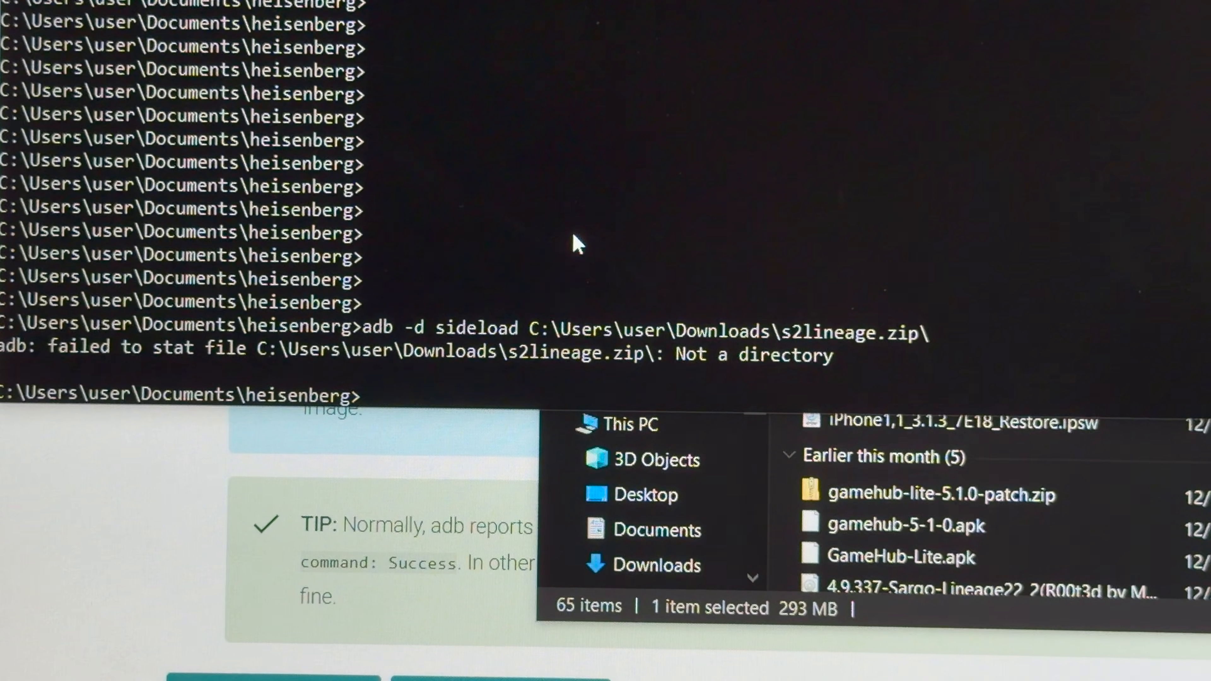
# Run 'adb -d sideload C:\Users\user\Downloads\s2lineage.zip', which fails with a not-a-directory error
pyautogui.write('adb -d sideload C:\\Users\\user\\Downloads\\s2lineage.zip')
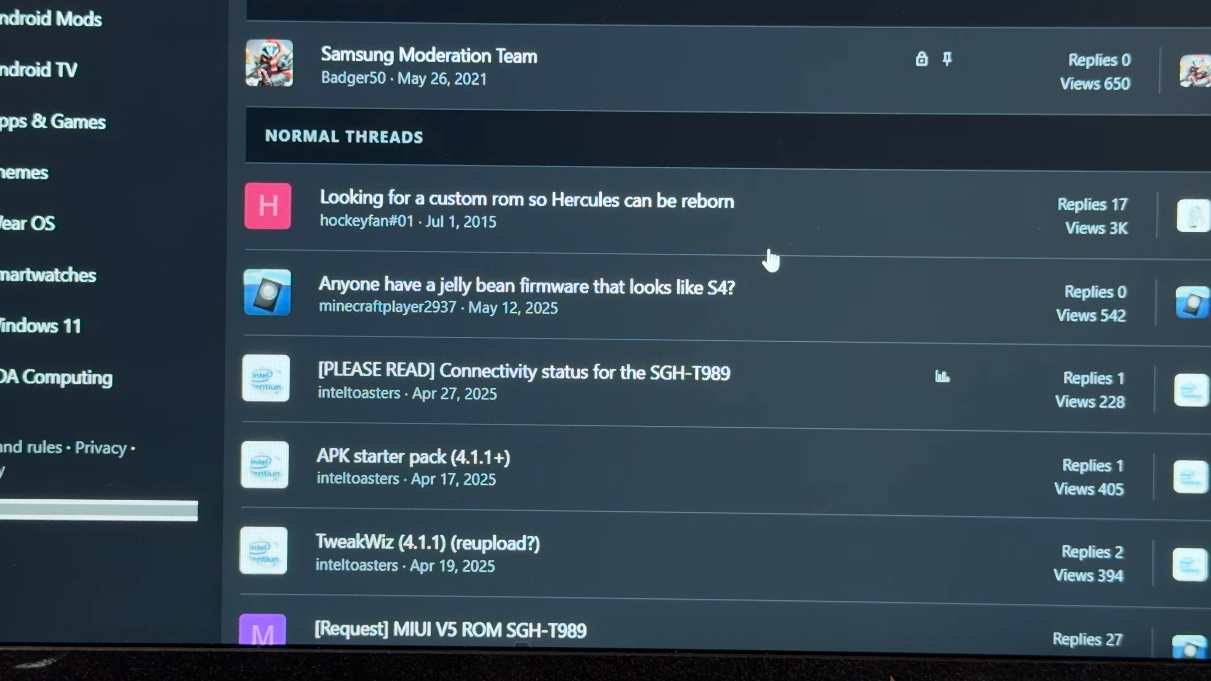
# Scroll the SGH-T989 thread list down to the [ROM][7.1.2] LineageOS 14.1 Celox thread
pyautogui.scroll(-3)
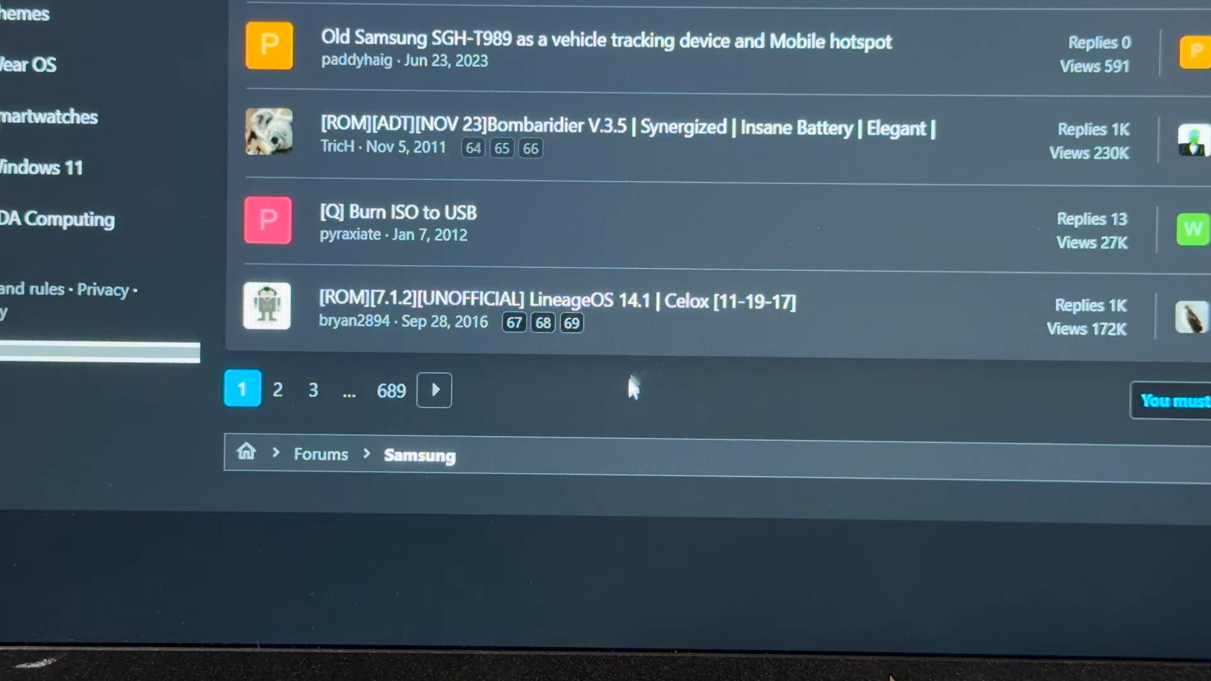
pyautogui.moveTo(354, 320)
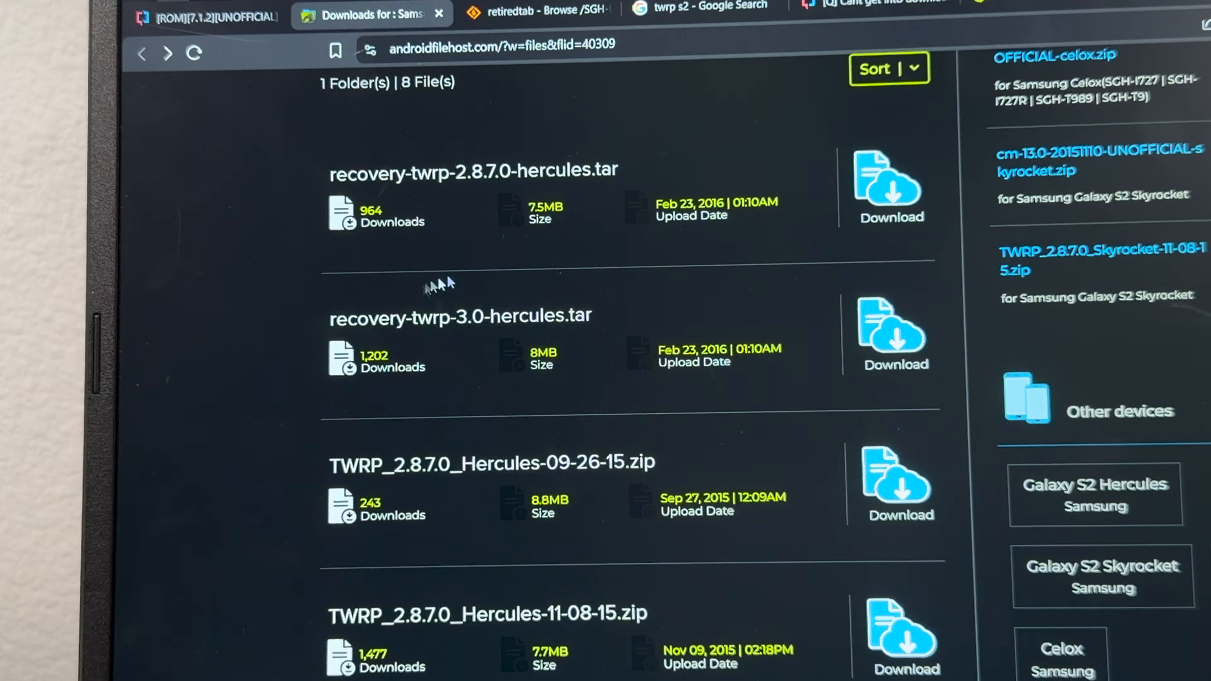
# Download recovery-twrp-3.0-hercules.tar from its AndroidFileHost page
pyautogui.click(894, 332)
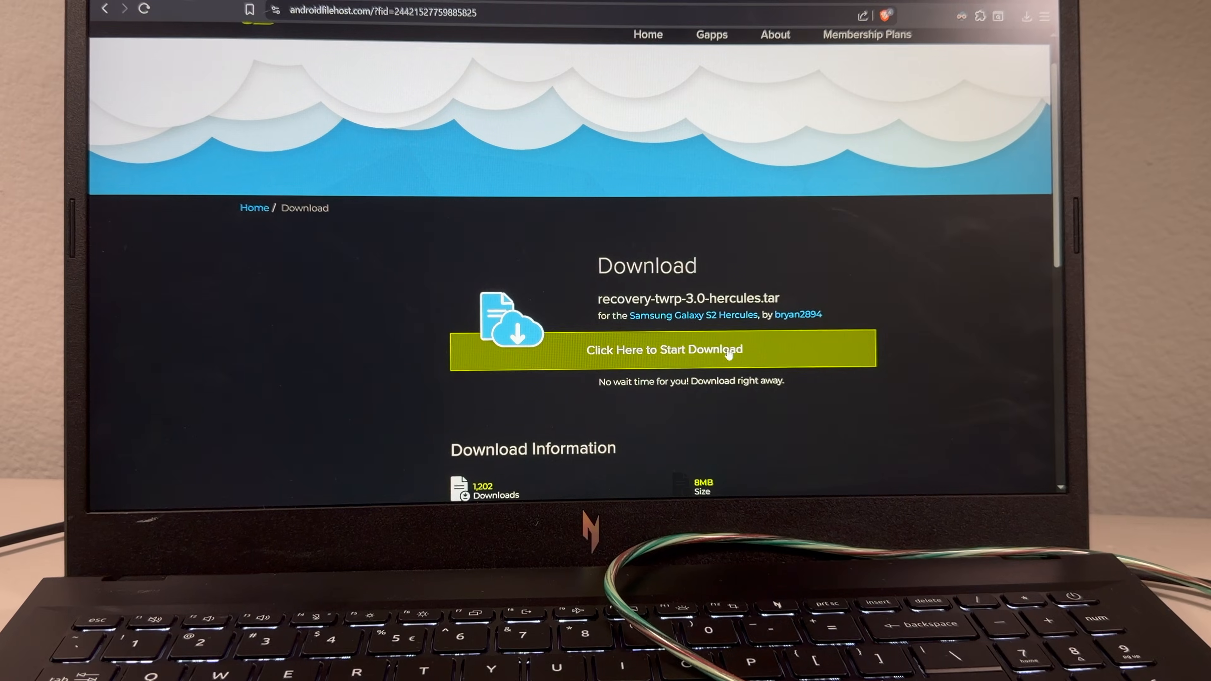
pyautogui.click(663, 349)
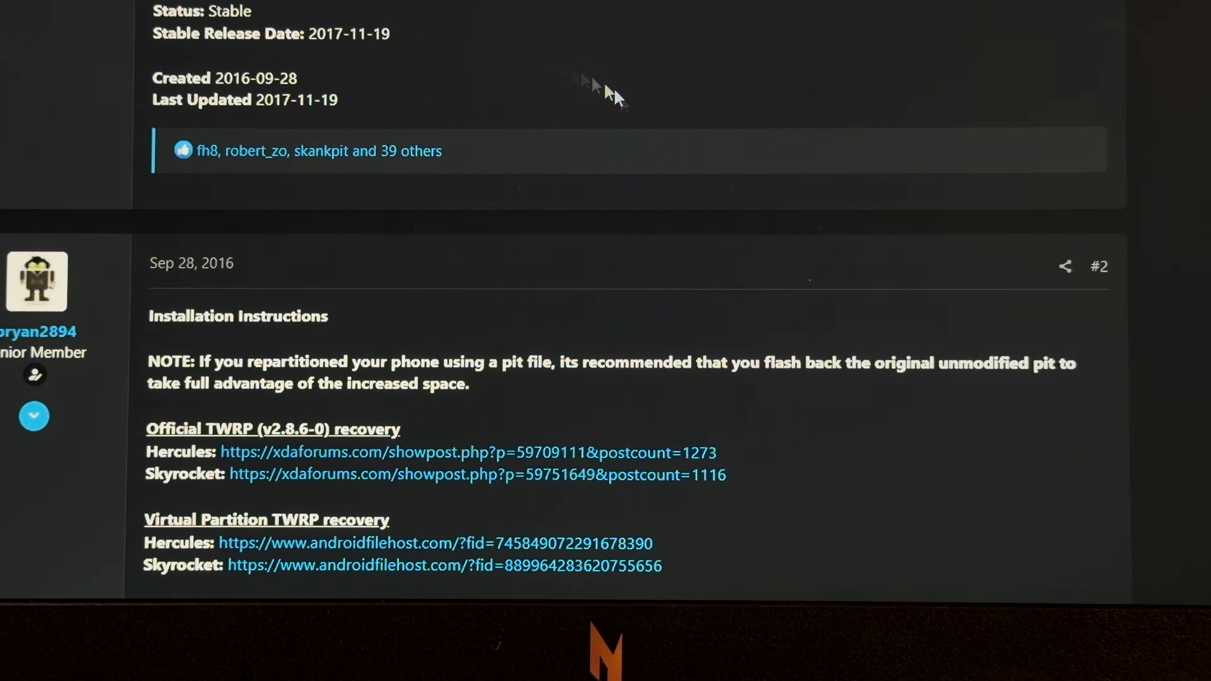
pyautogui.scroll(-3)
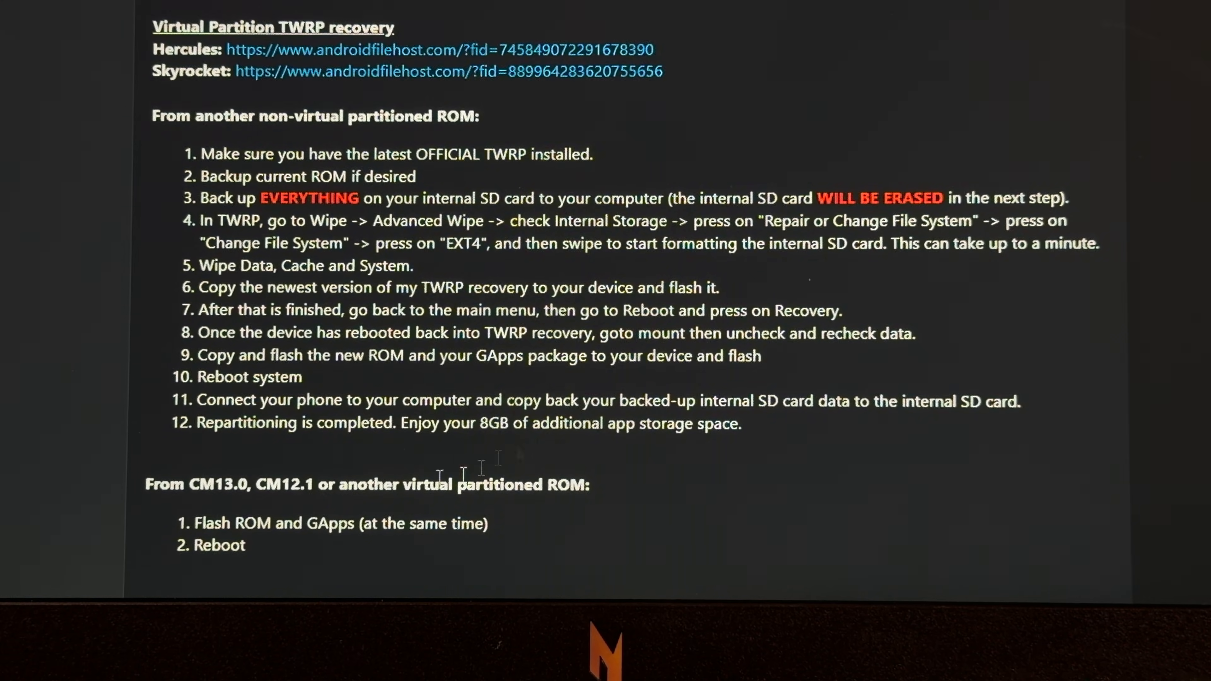
pyautogui.scroll(-3)
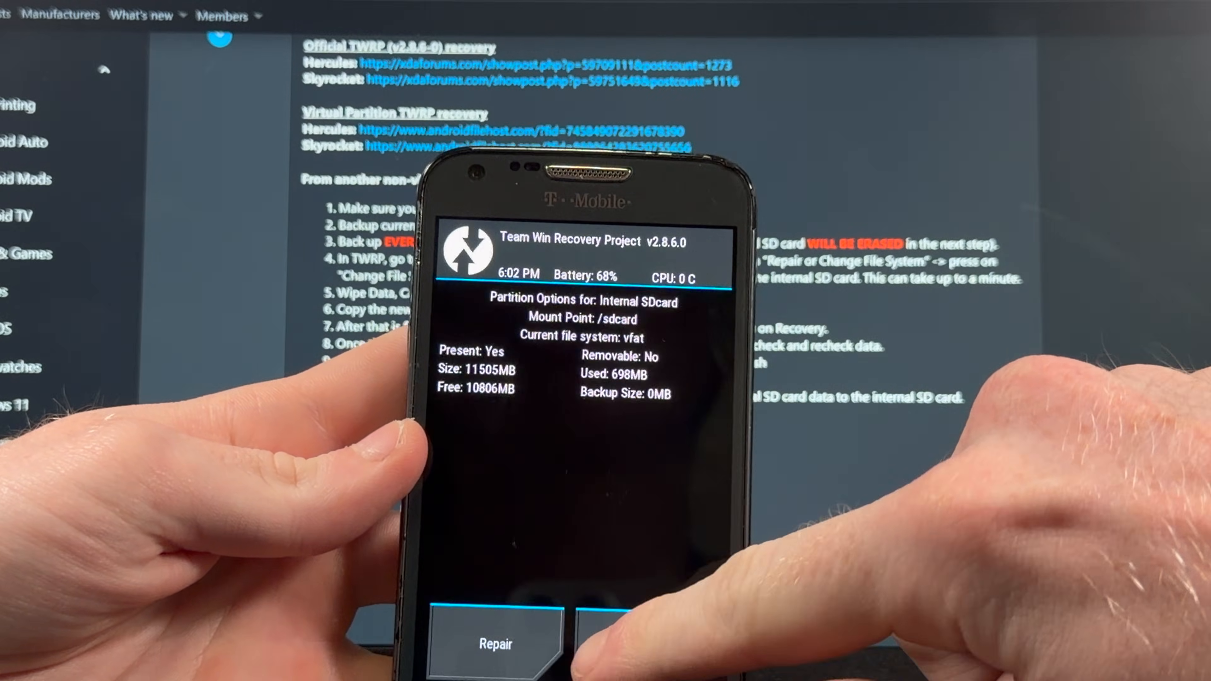
# Show the EXT2/EXT3/EXT4/FAT file system choices for the internal SD card
pyautogui.click(633, 641)
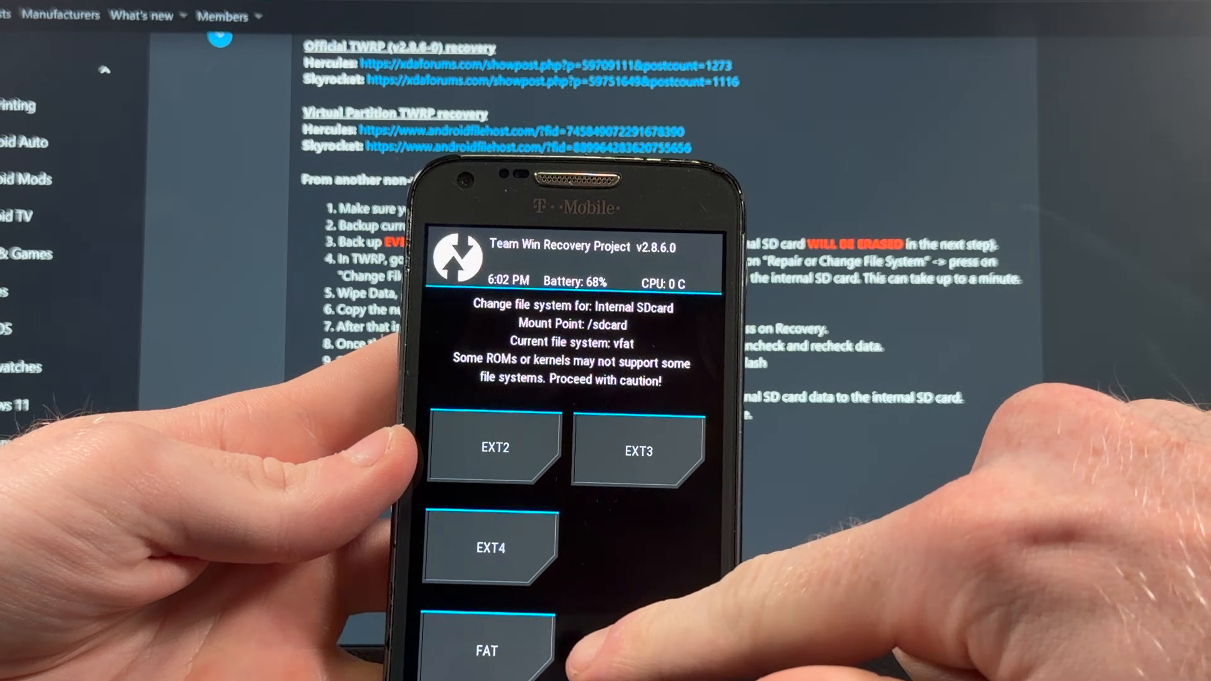